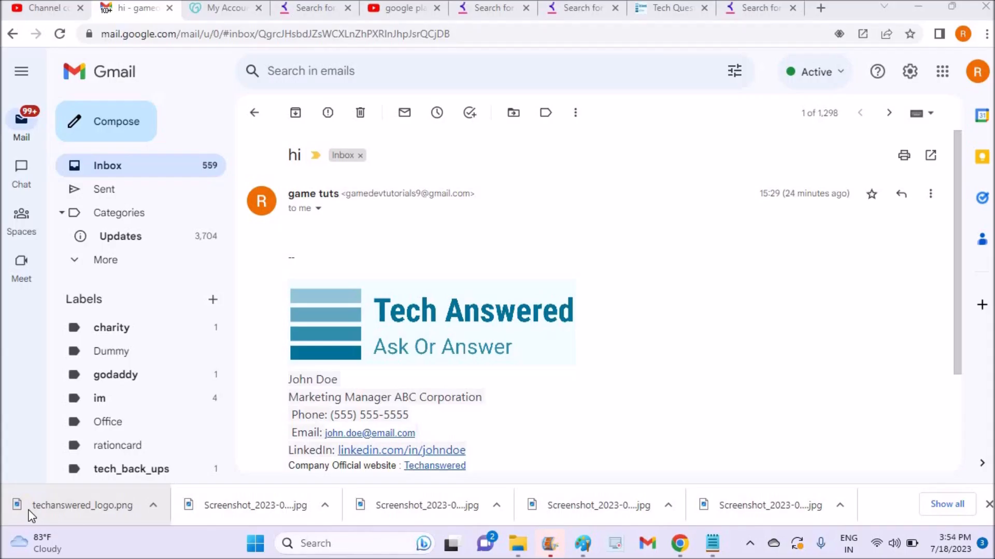
mouse_move(338, 375)
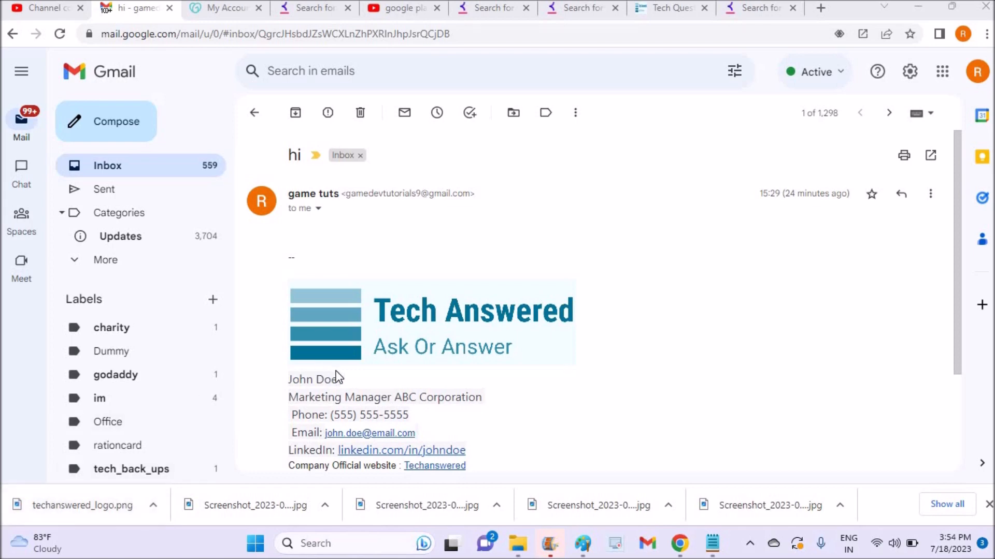
mouse_move(301, 288)
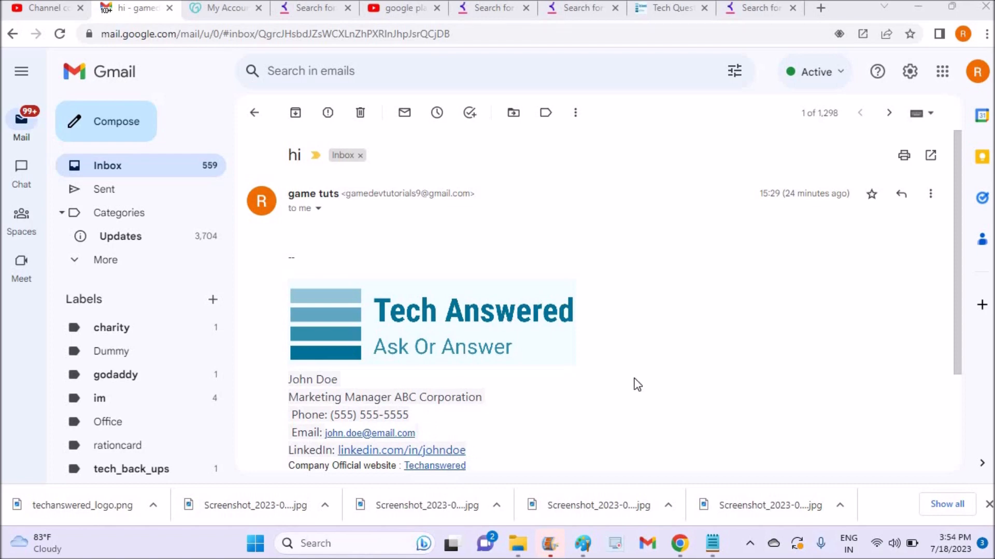
mouse_move(962, 342)
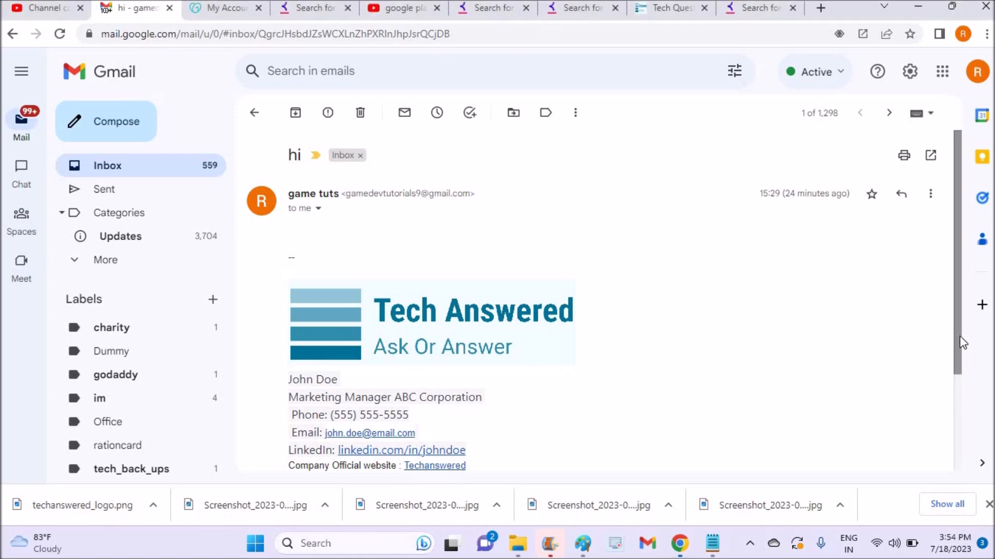
Step: Open Gmail's full settings page from the gear menu via See all settings
scroll("down", 3)
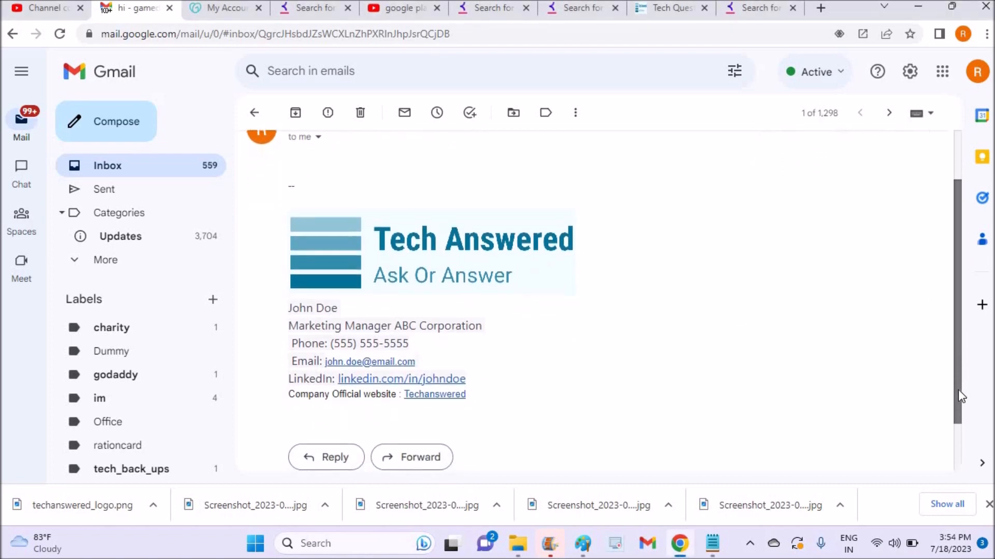
scroll("down", 3)
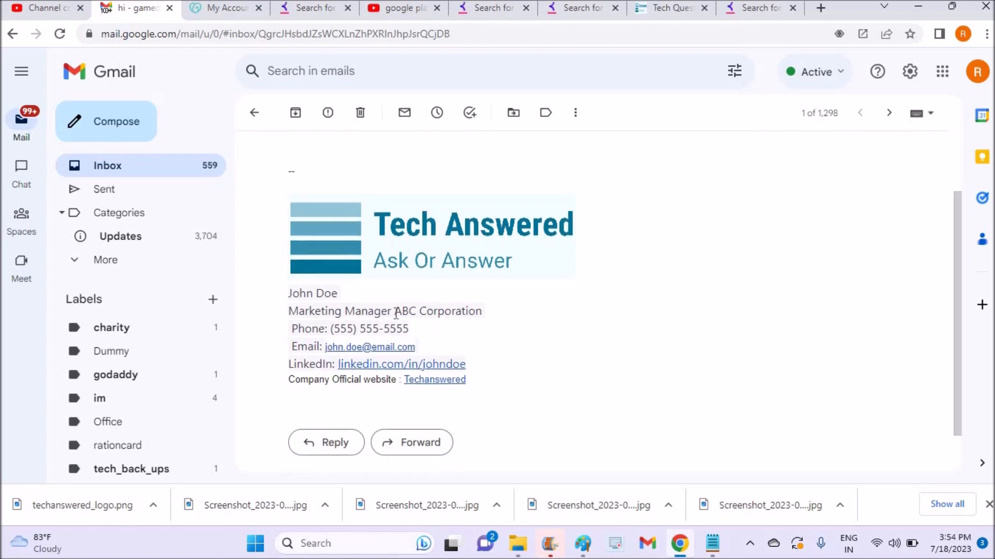
mouse_move(475, 434)
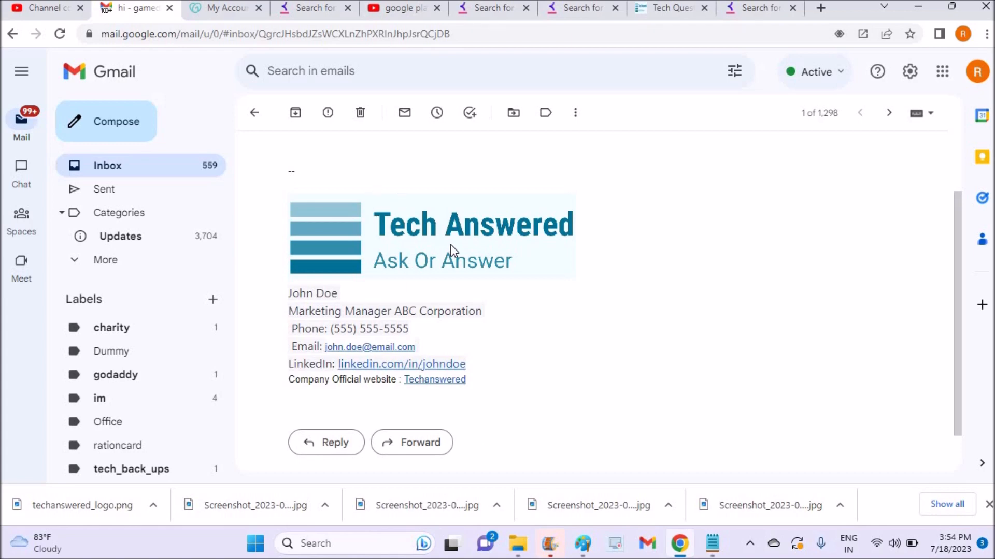
mouse_move(910, 71)
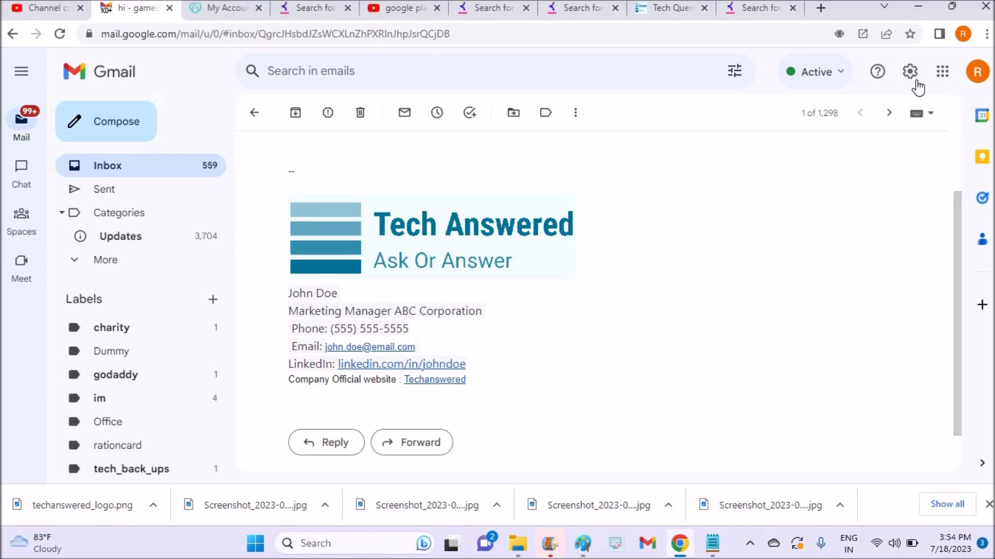
mouse_move(909, 70)
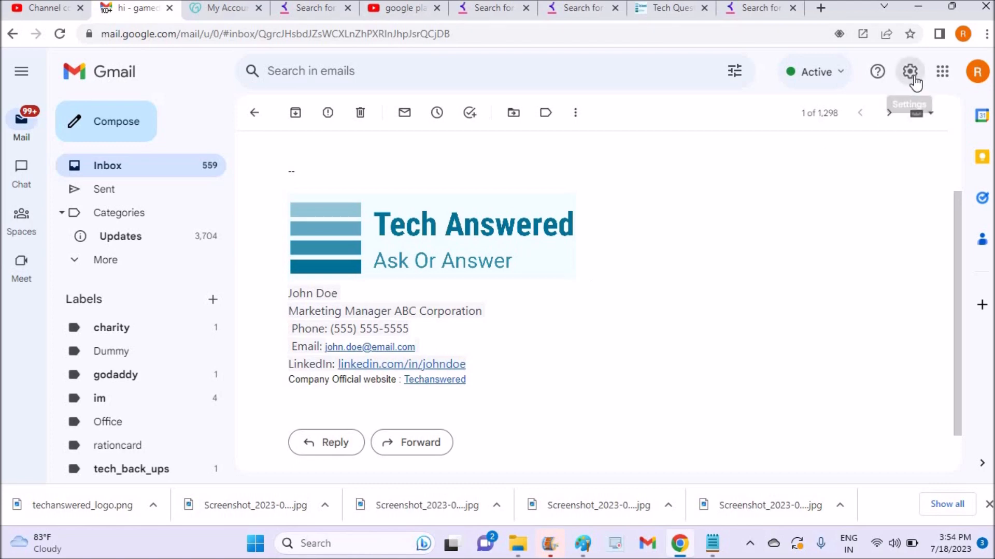
left_click(910, 70)
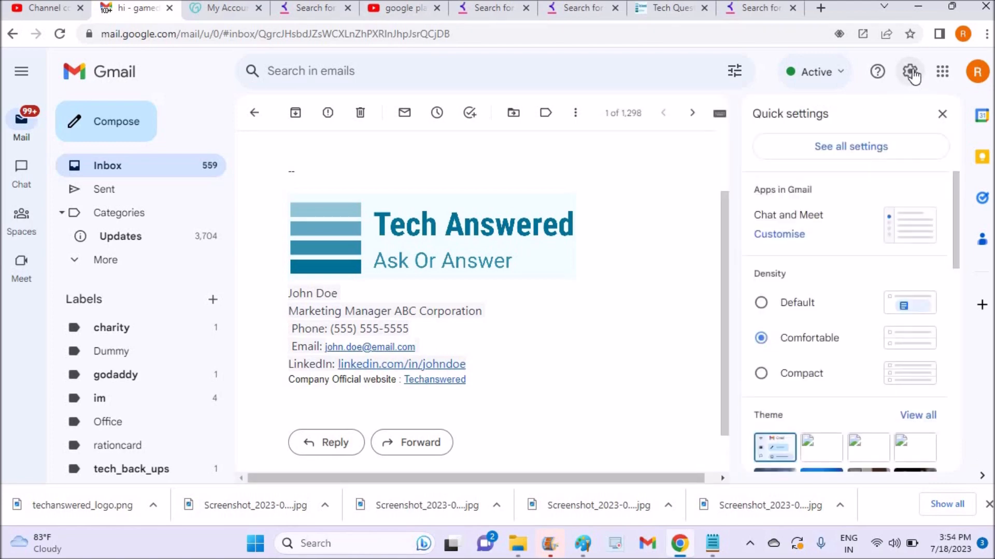
left_click(850, 147)
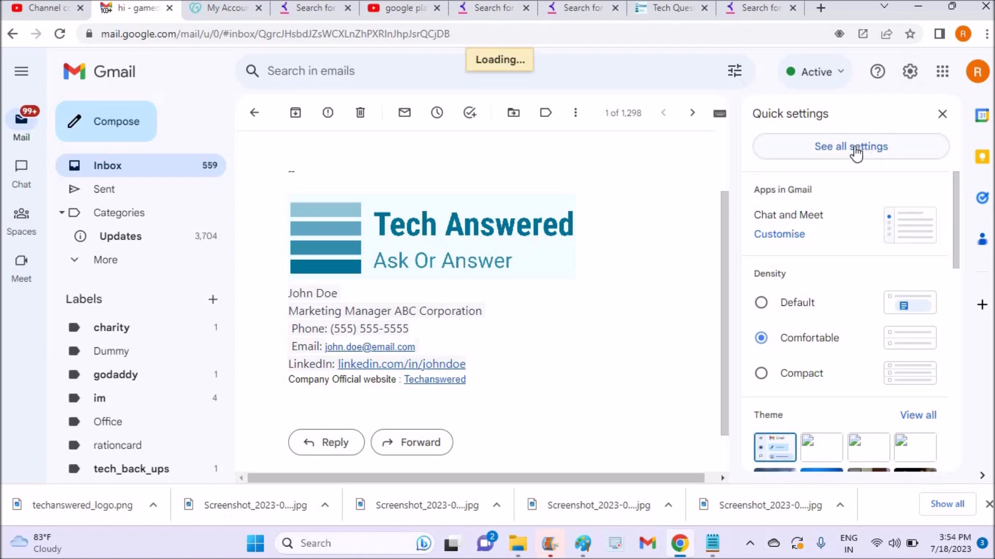
left_click(850, 147)
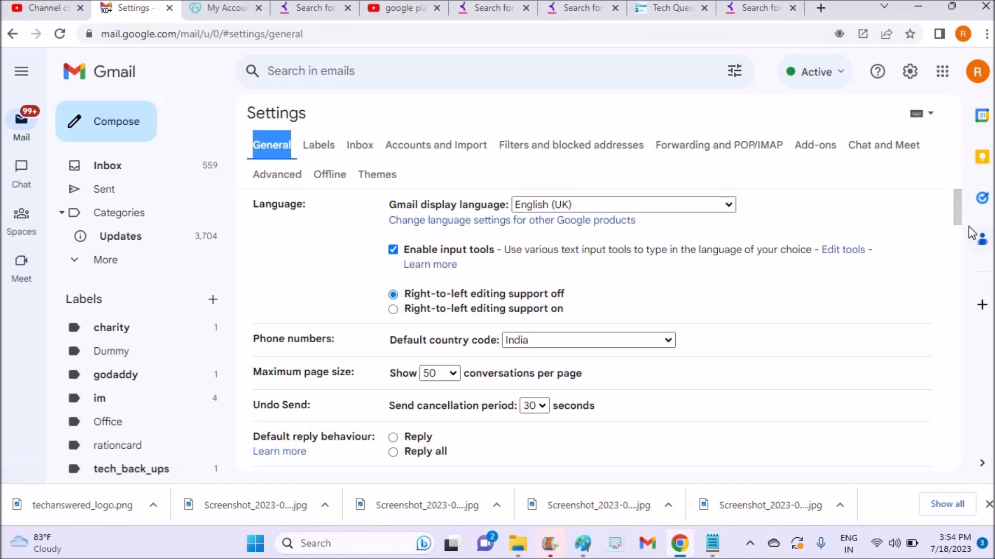
Step: Scroll the General settings down to the Signature section
scroll("down", 3)
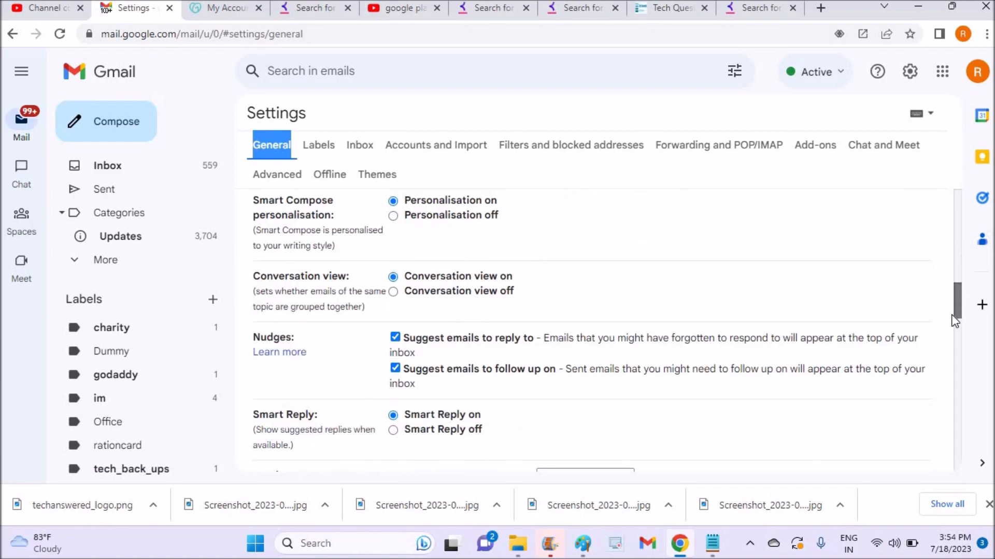
scroll("down", 3)
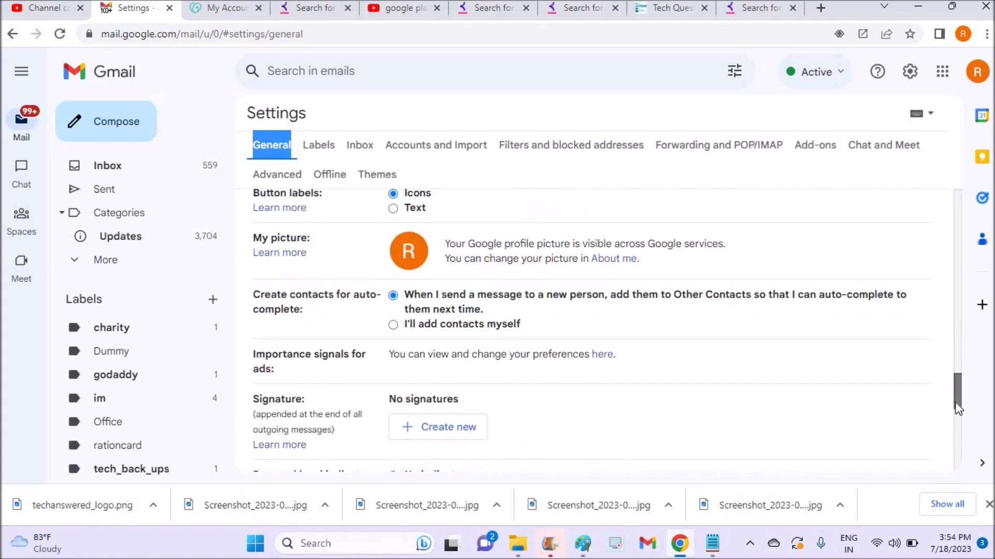
scroll("down", 3)
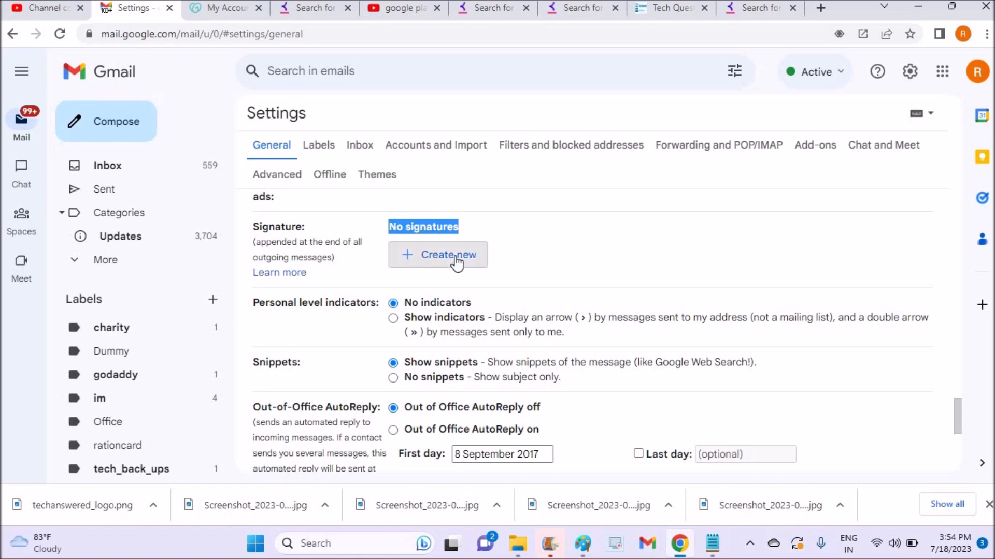
Step: Create a new signature named 'Official' and place the cursor in its empty body
left_click(449, 255)
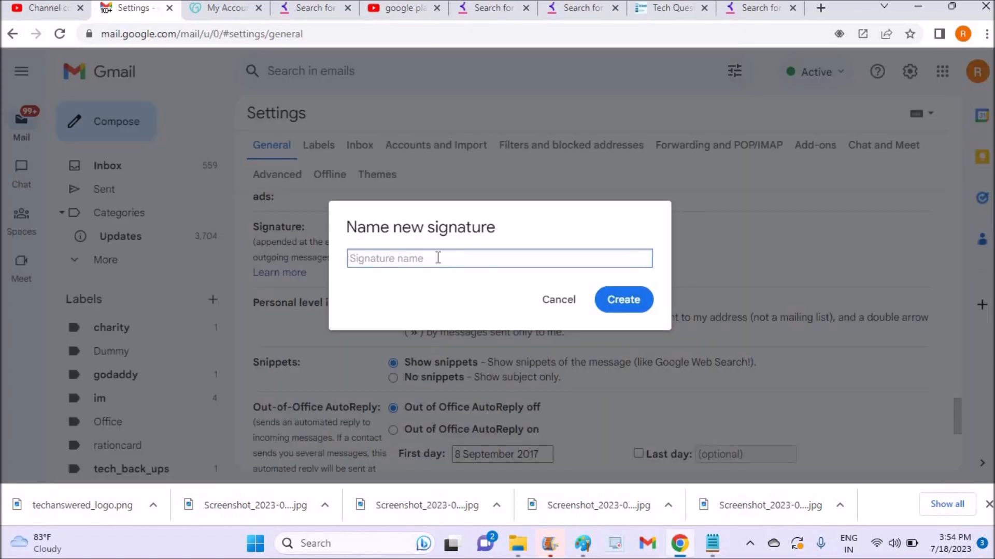
type("Official")
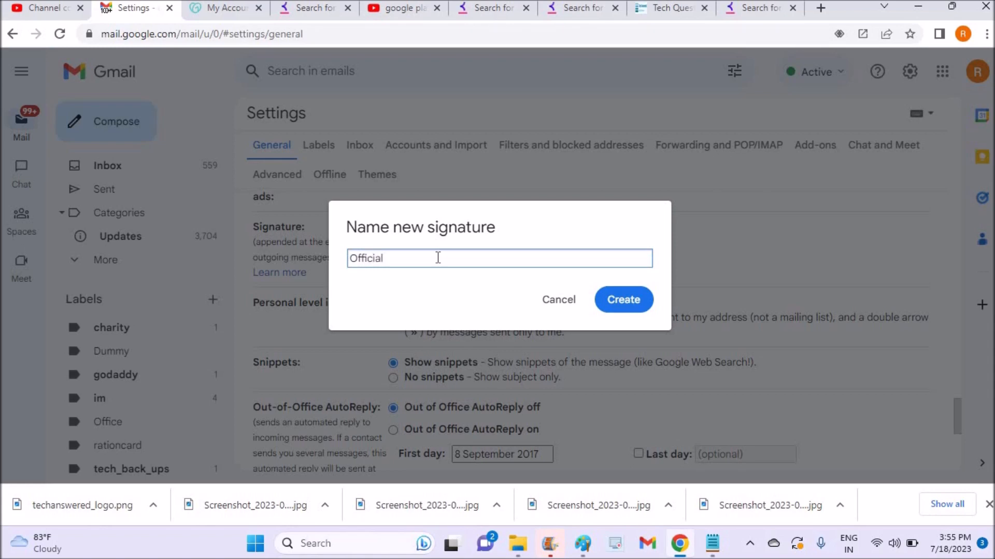
left_click(623, 300)
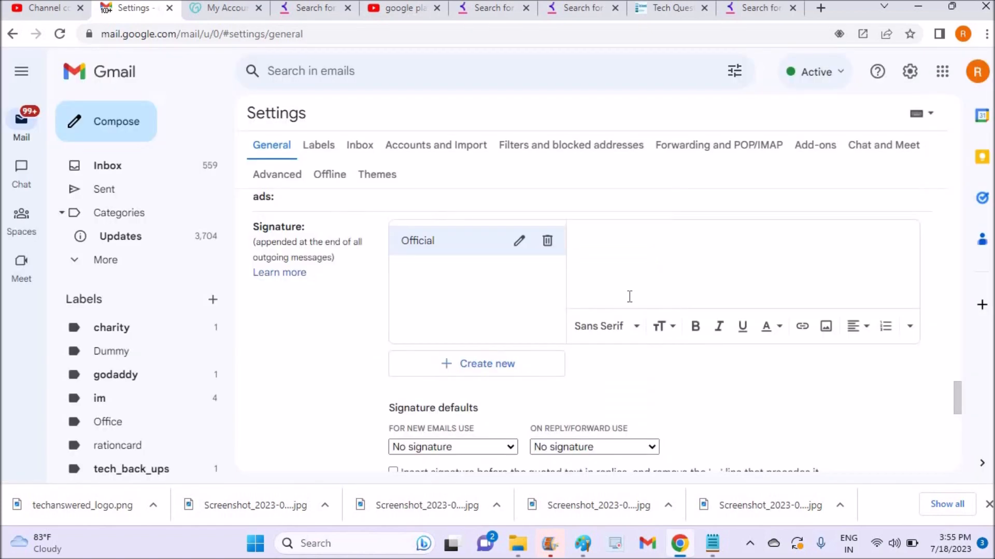
left_click(647, 252)
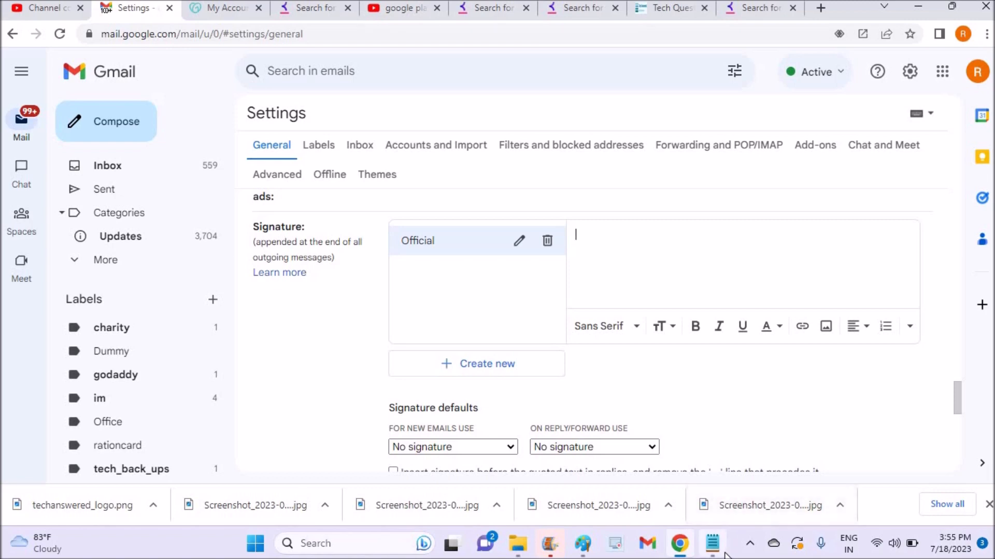
Step: Bring up the Notepad notes holding the example signature contact details
left_click(710, 543)
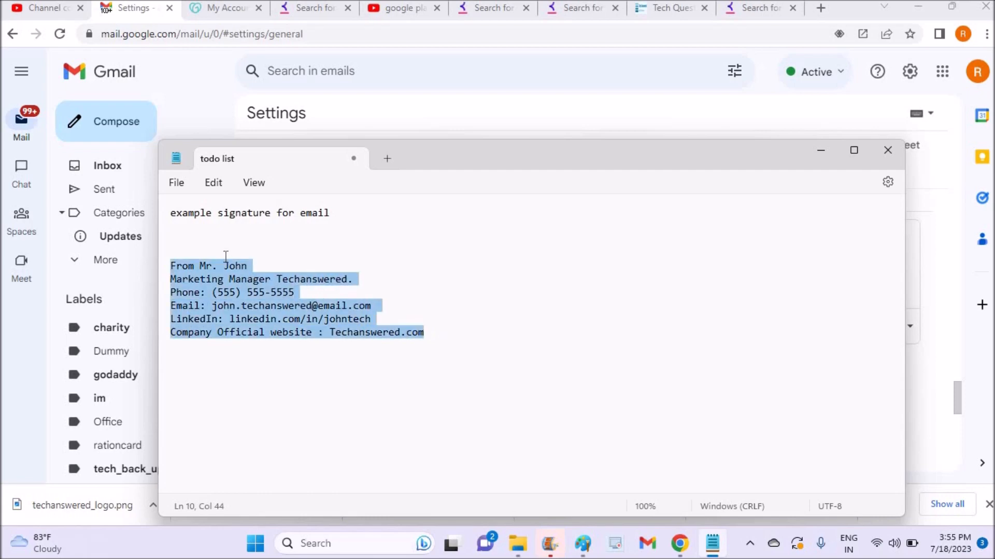
mouse_move(831, 153)
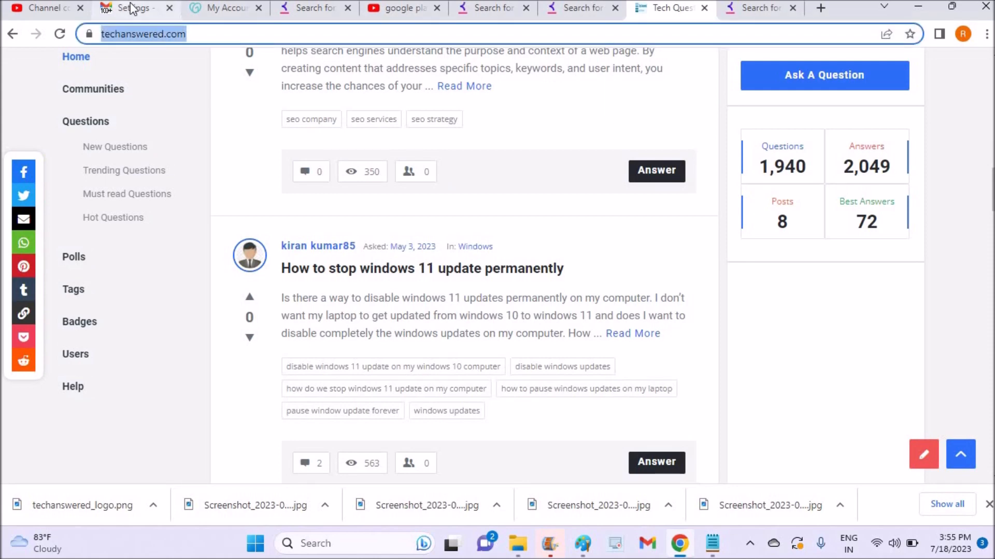
left_click(134, 8)
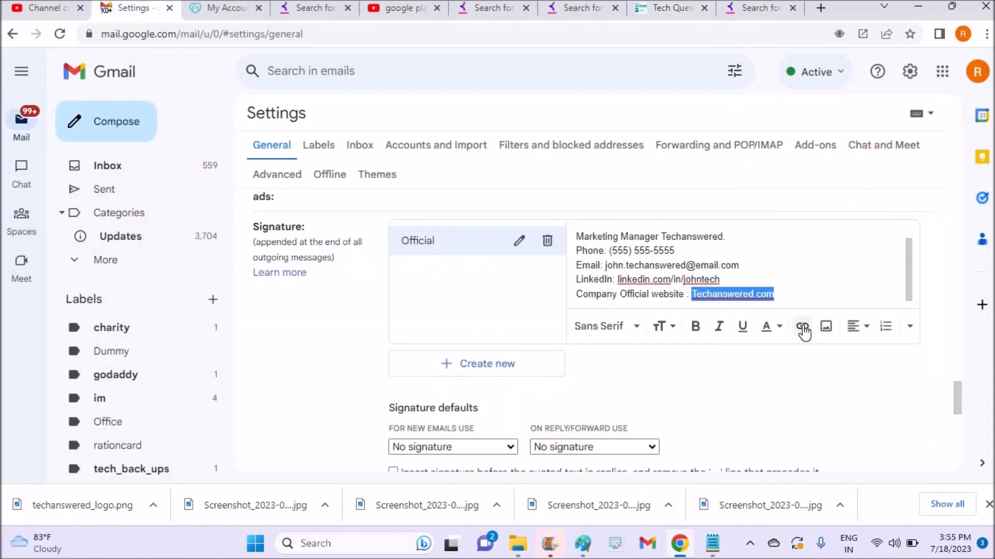
left_click(801, 326)
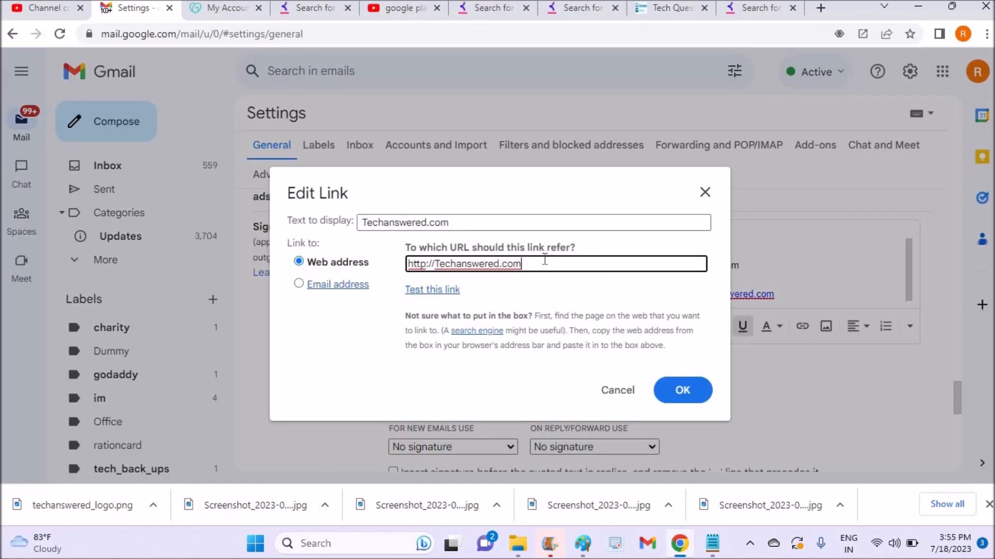
type("https://techanswered.com/")
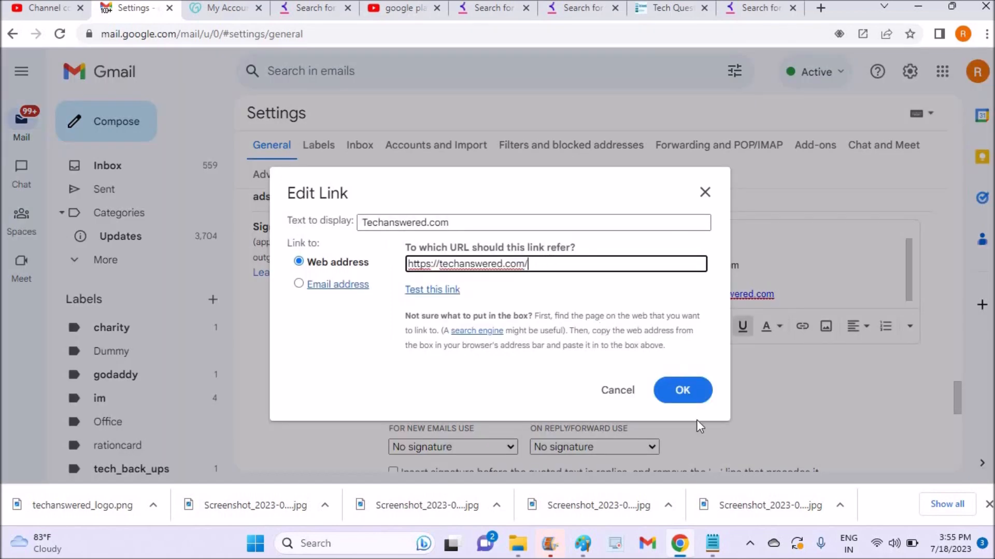
left_click(682, 390)
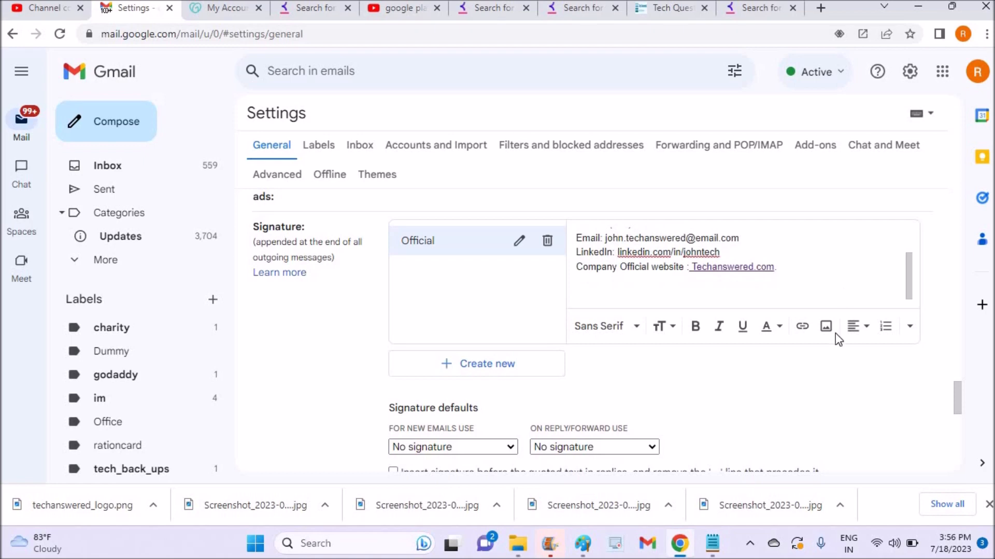
mouse_move(825, 326)
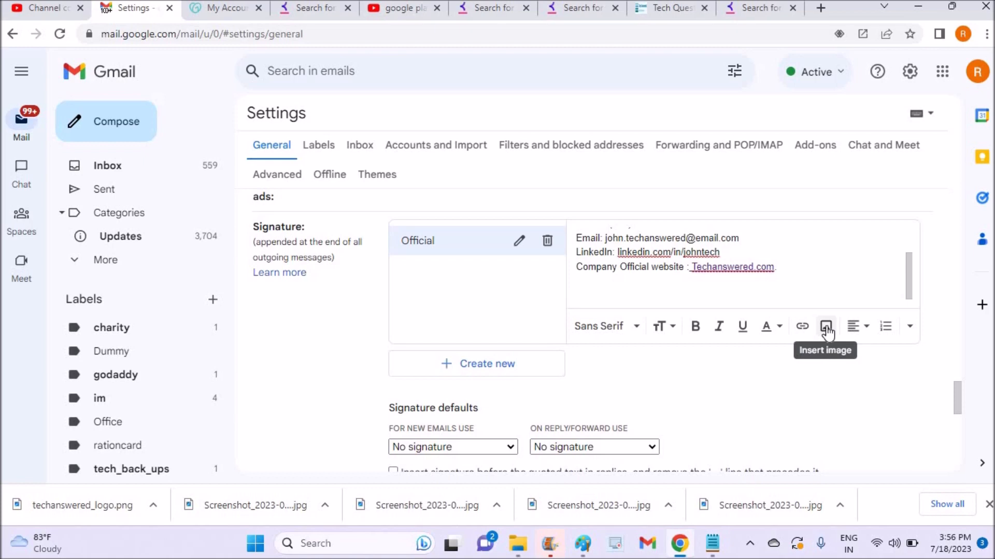
mouse_move(827, 328)
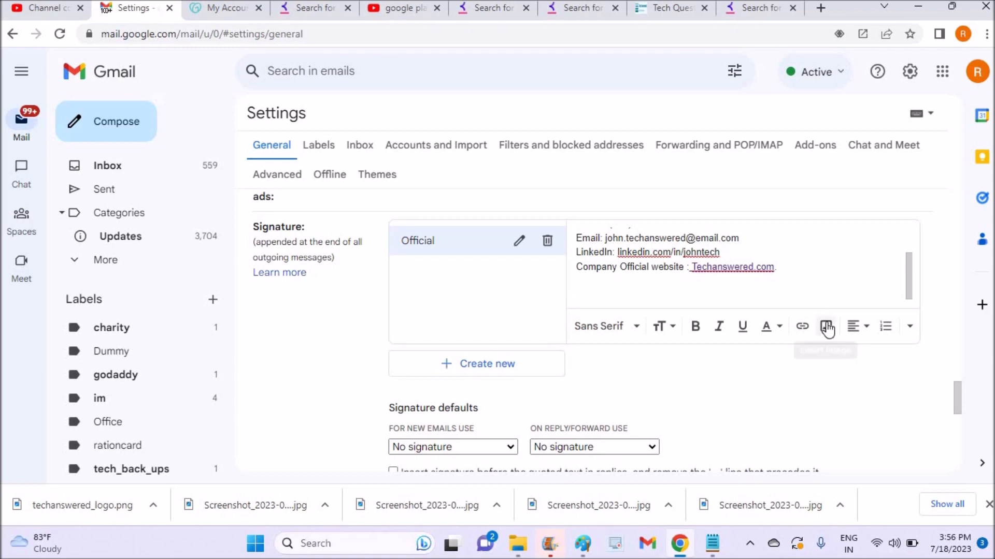
Step: Upload techanswered_logo.png from the computer into the signature below the contact details
left_click(825, 327)
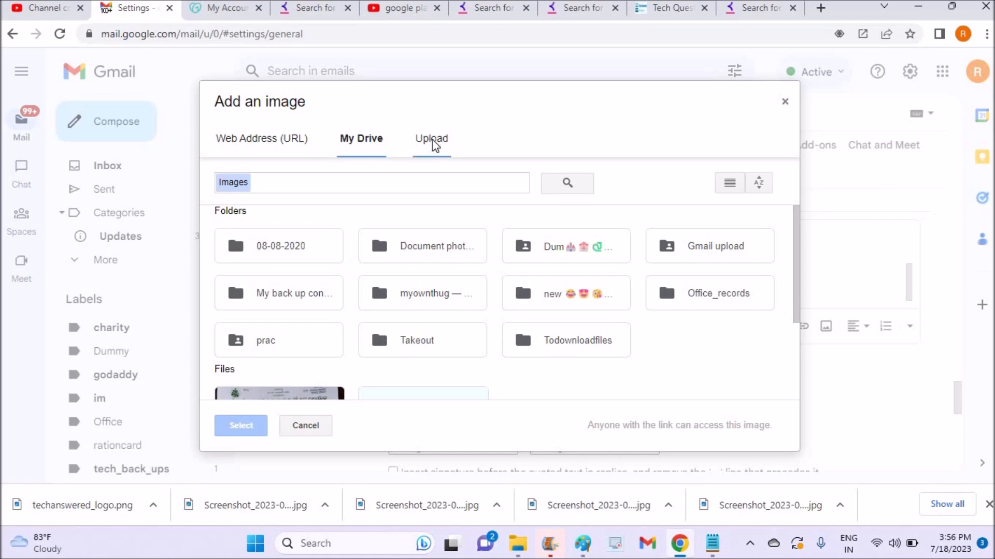
left_click(428, 139)
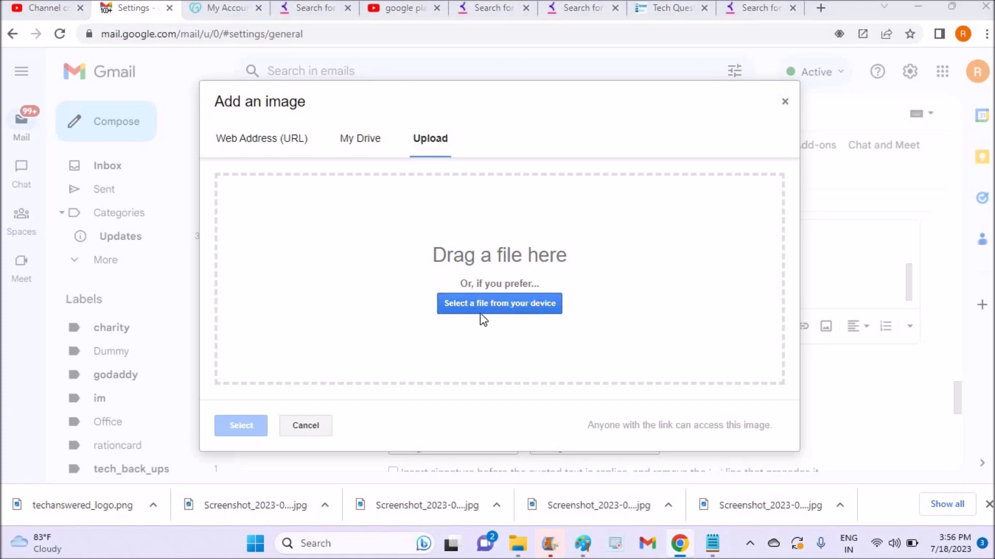
left_click(500, 303)
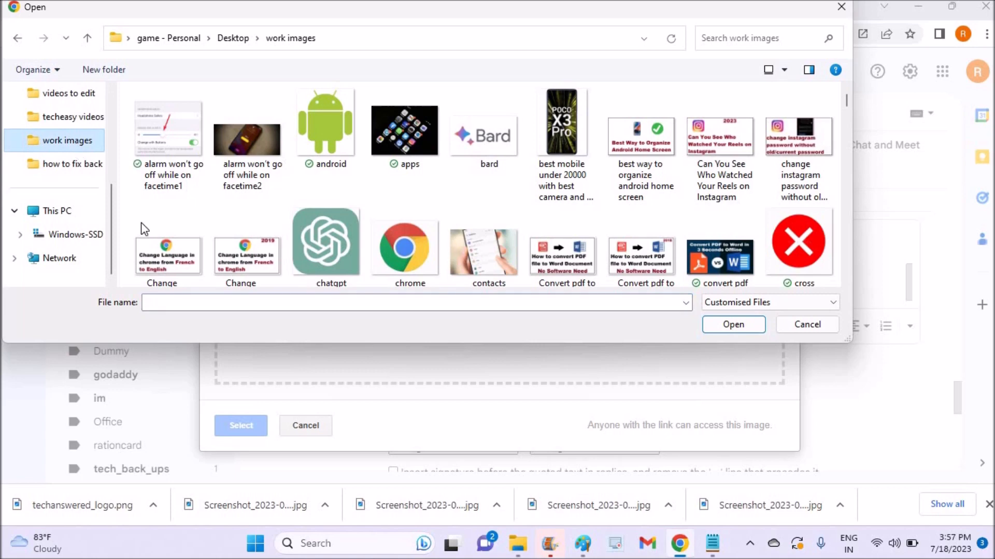
type("te")
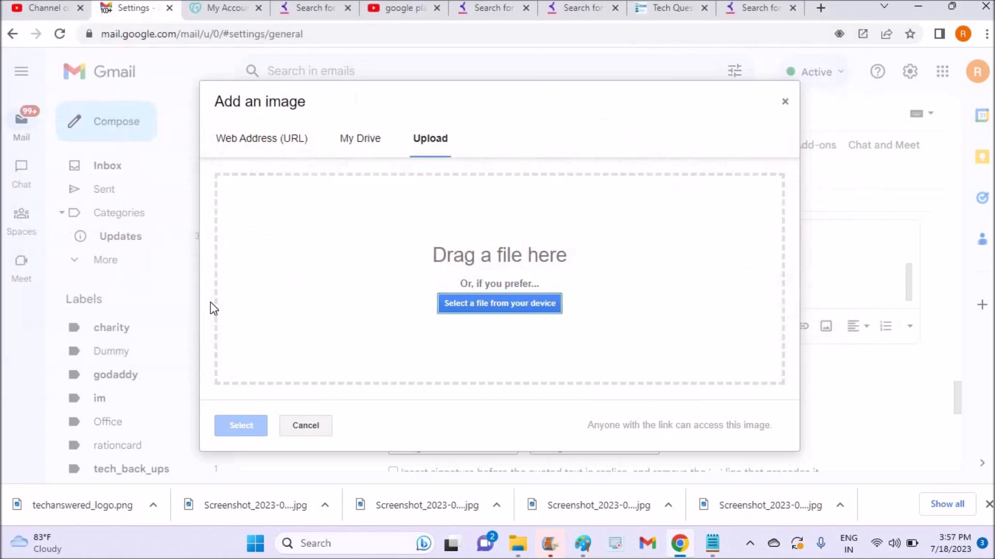
left_click(499, 303)
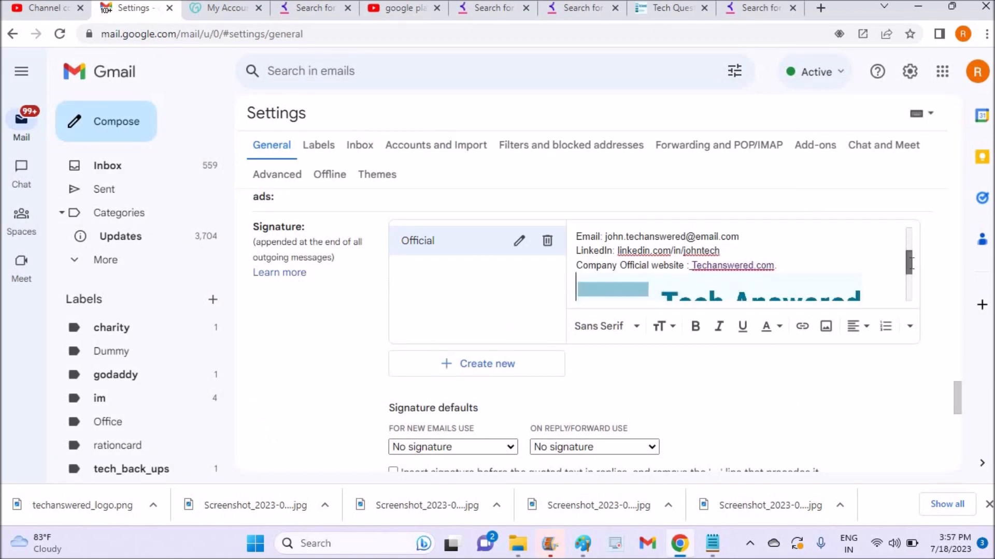
Step: Choose Official for new emails and save the settings changes
scroll("down", 3)
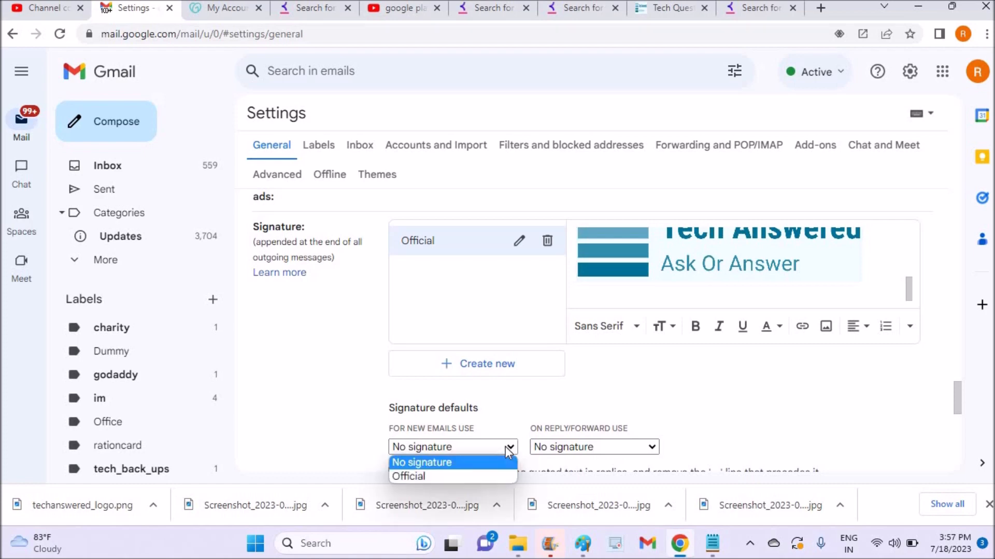
left_click(408, 476)
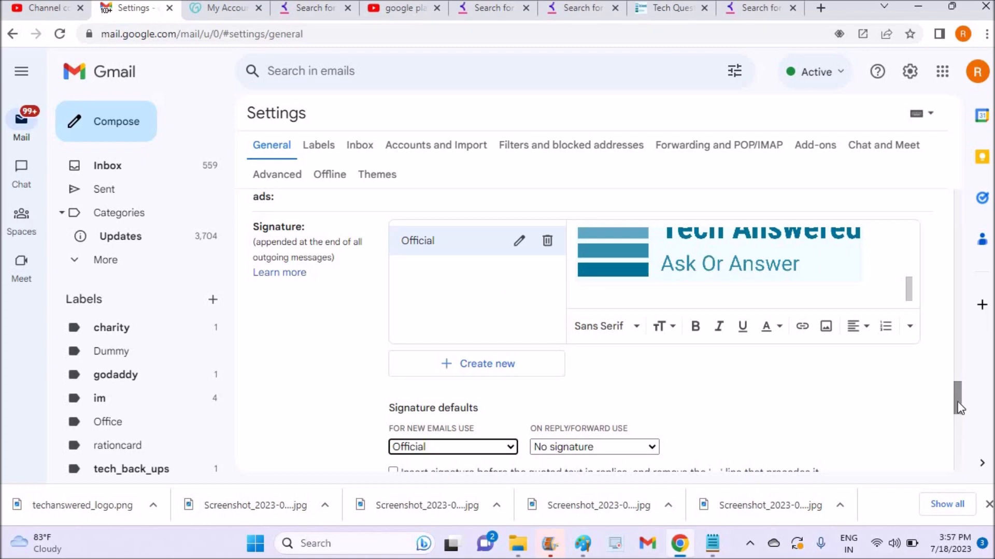
scroll("down", 3)
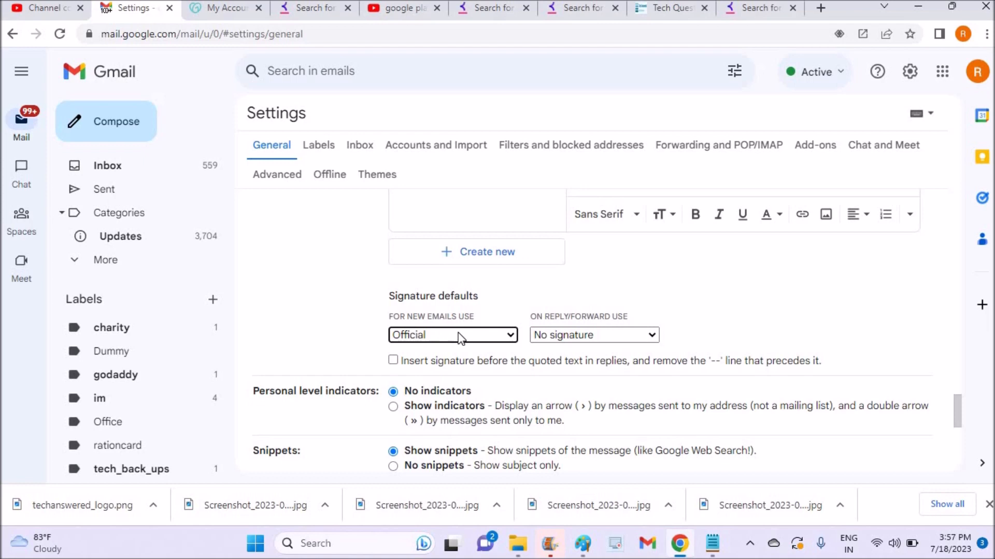
mouse_move(942, 430)
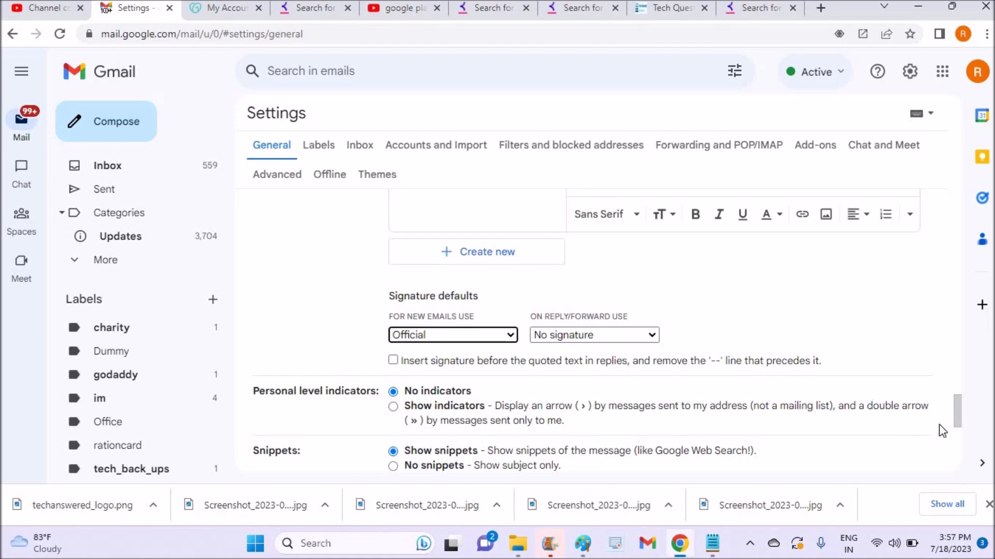
scroll("down", 3)
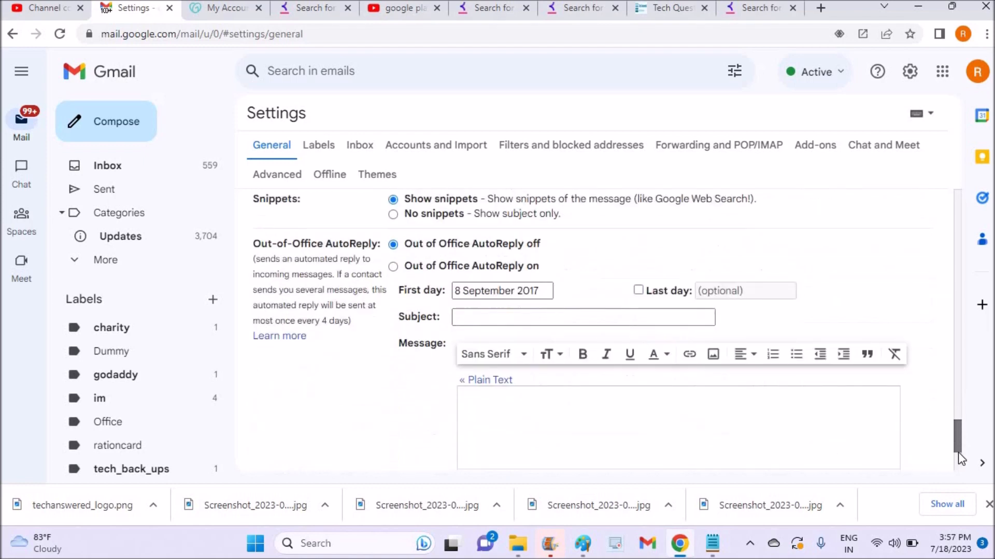
scroll("down", 3)
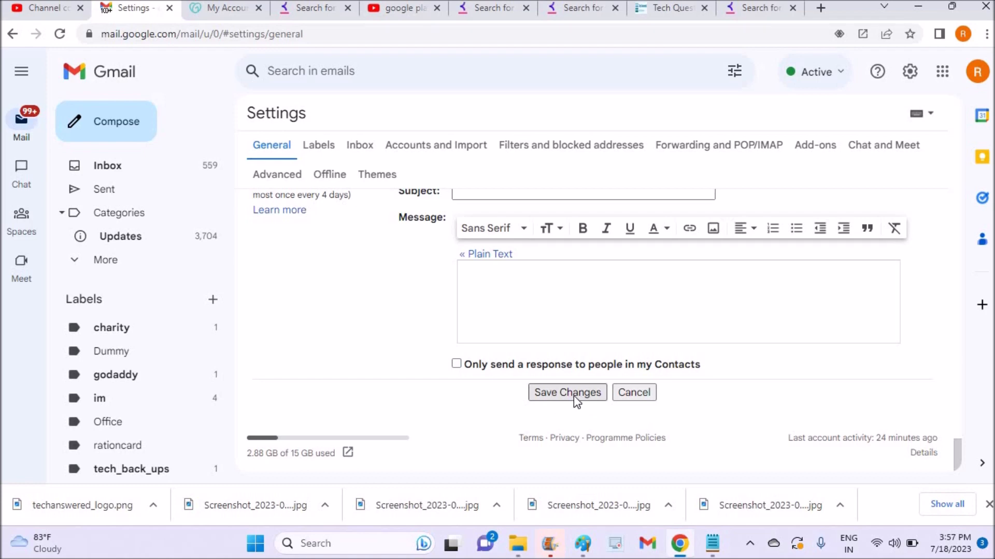
left_click(568, 393)
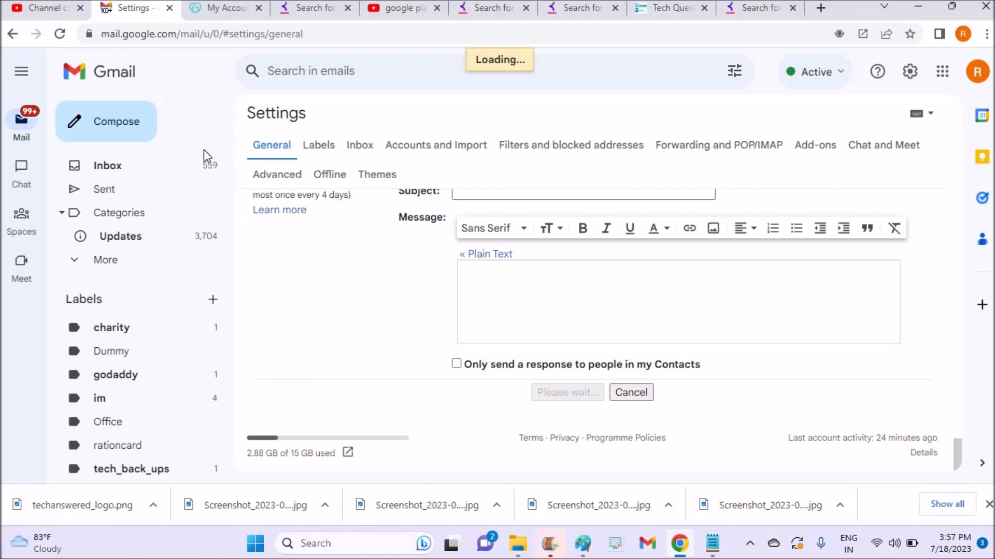
Step: Compose a new email from the Inbox and verify the Official signature and logo appear
left_click(107, 166)
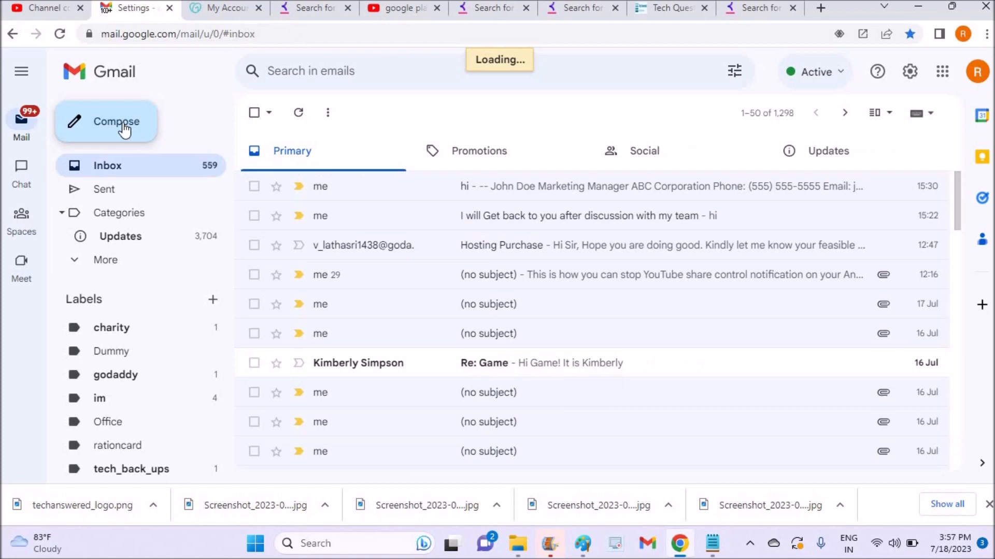
left_click(116, 123)
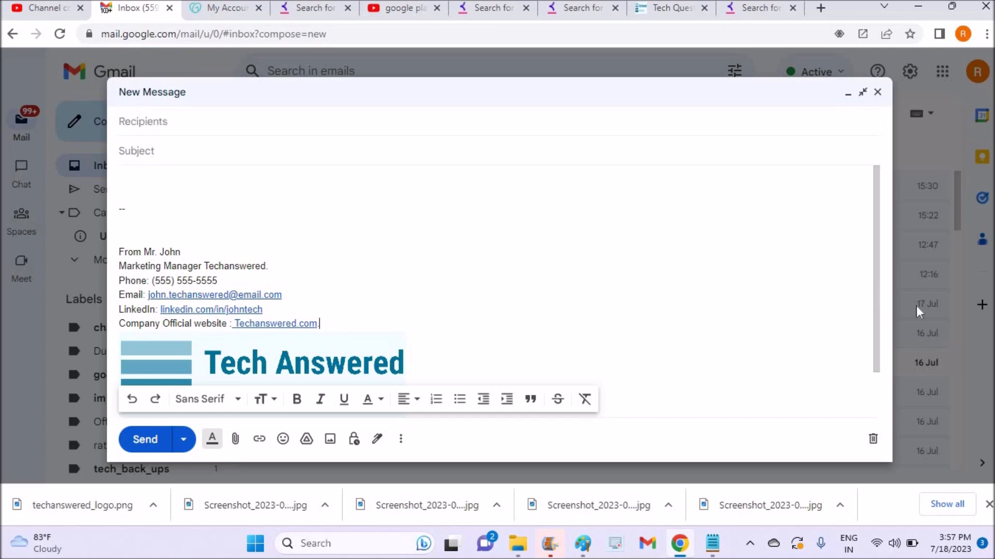
scroll("down", 3)
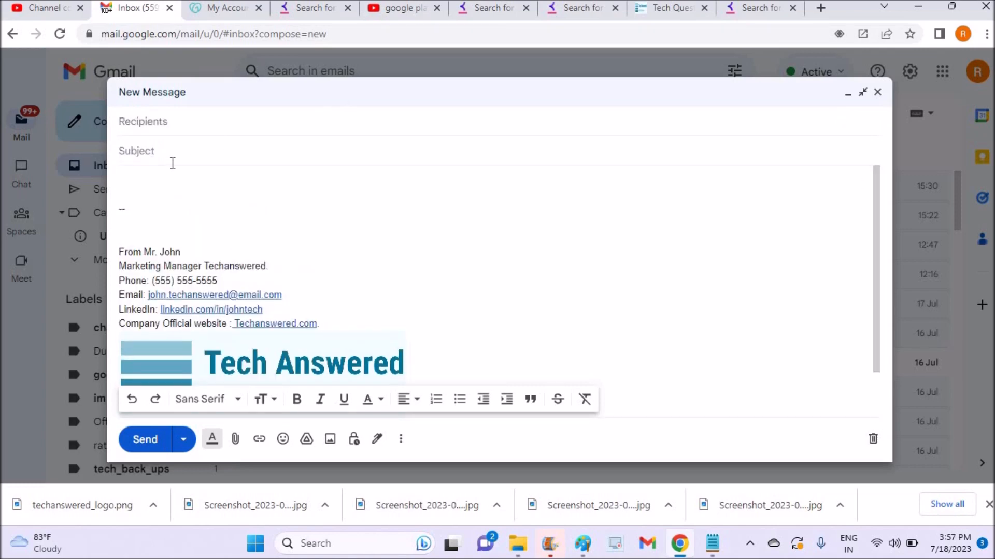
mouse_move(444, 230)
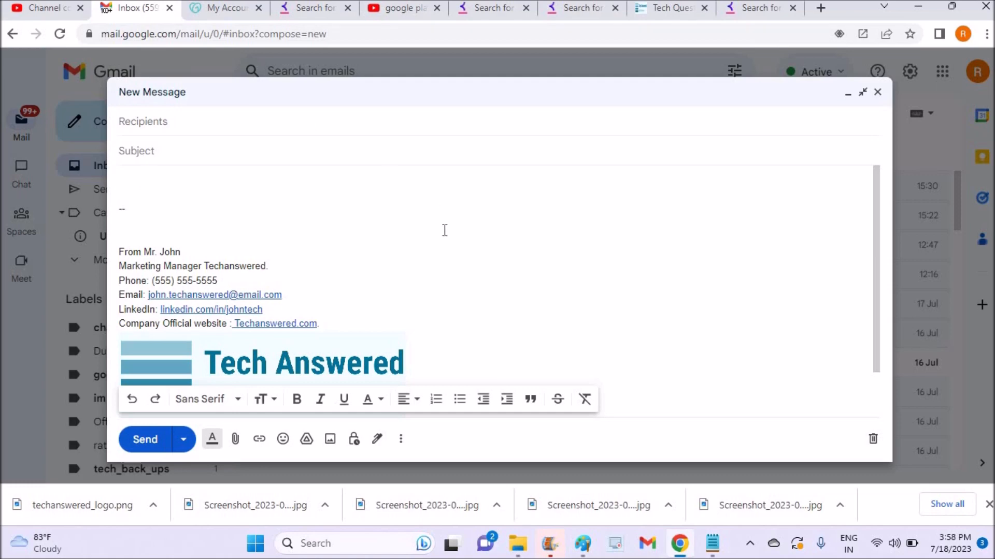
mouse_move(136, 232)
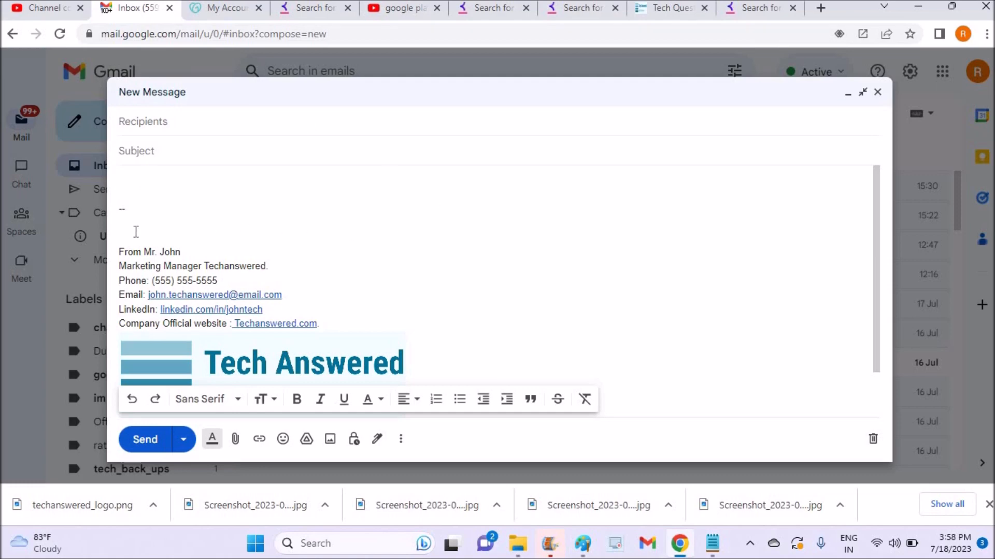
mouse_move(446, 322)
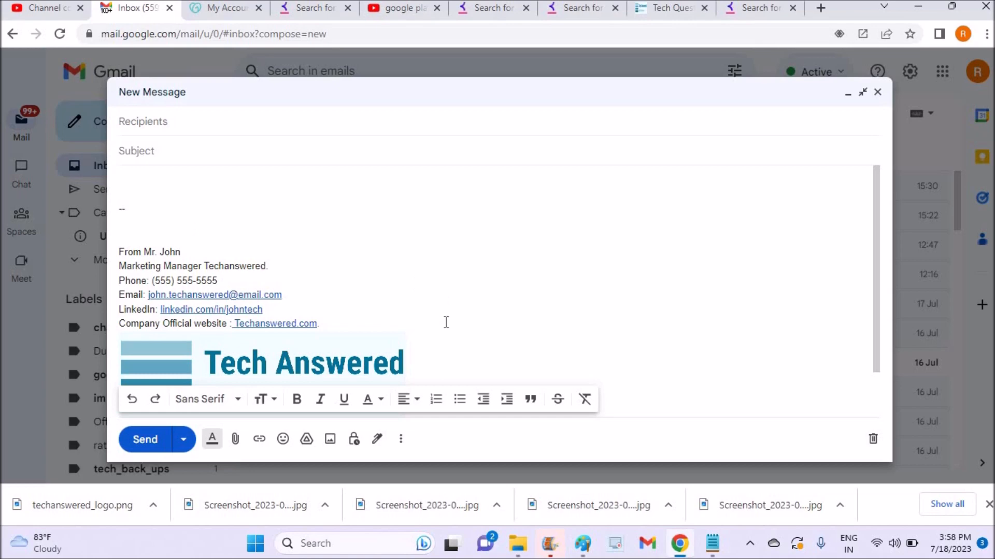
left_click(410, 360)
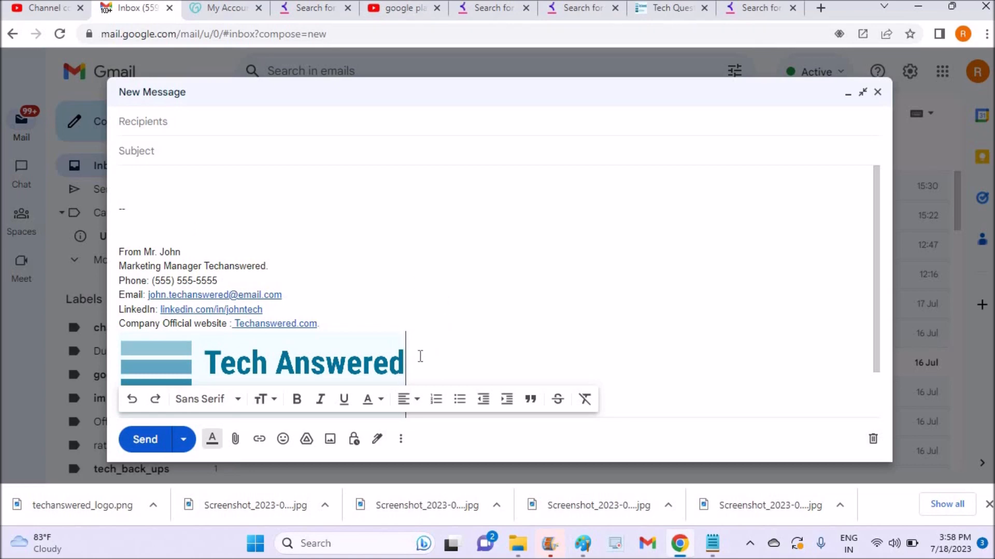